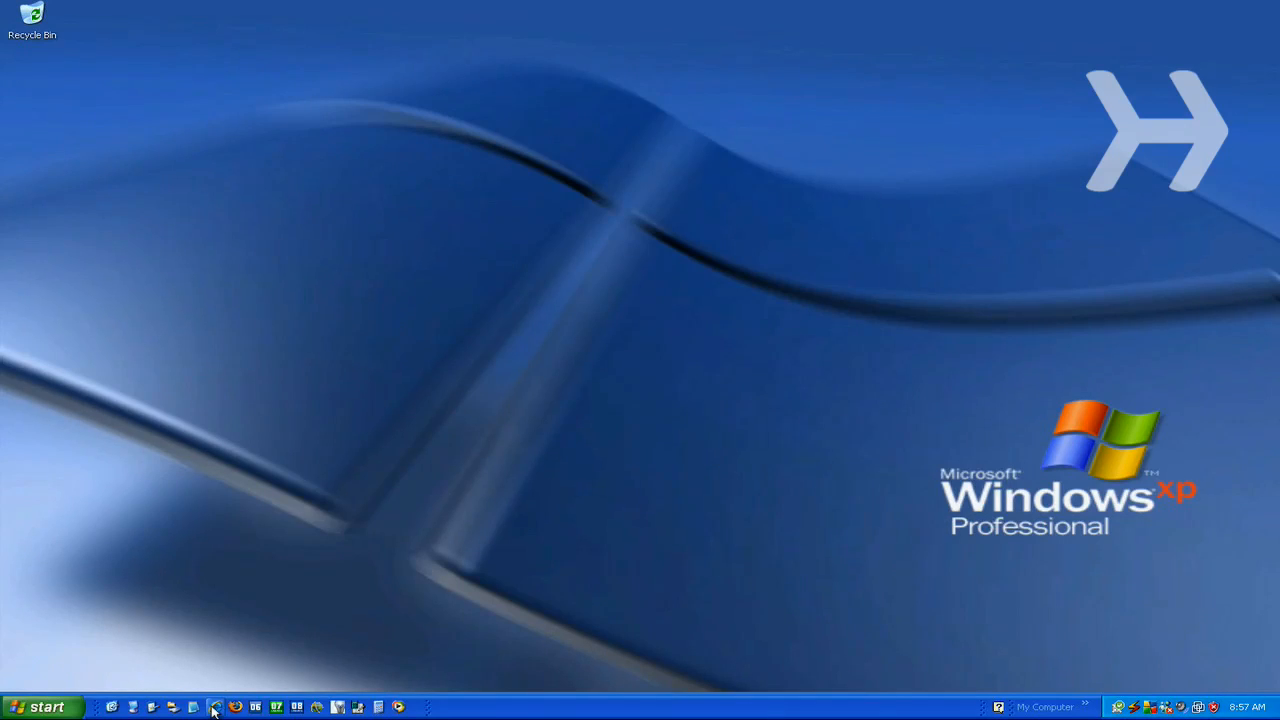
- Launch Internet Explorer and Firefox, then open IE's favorites Import and Export wizard
left_click(210, 705)
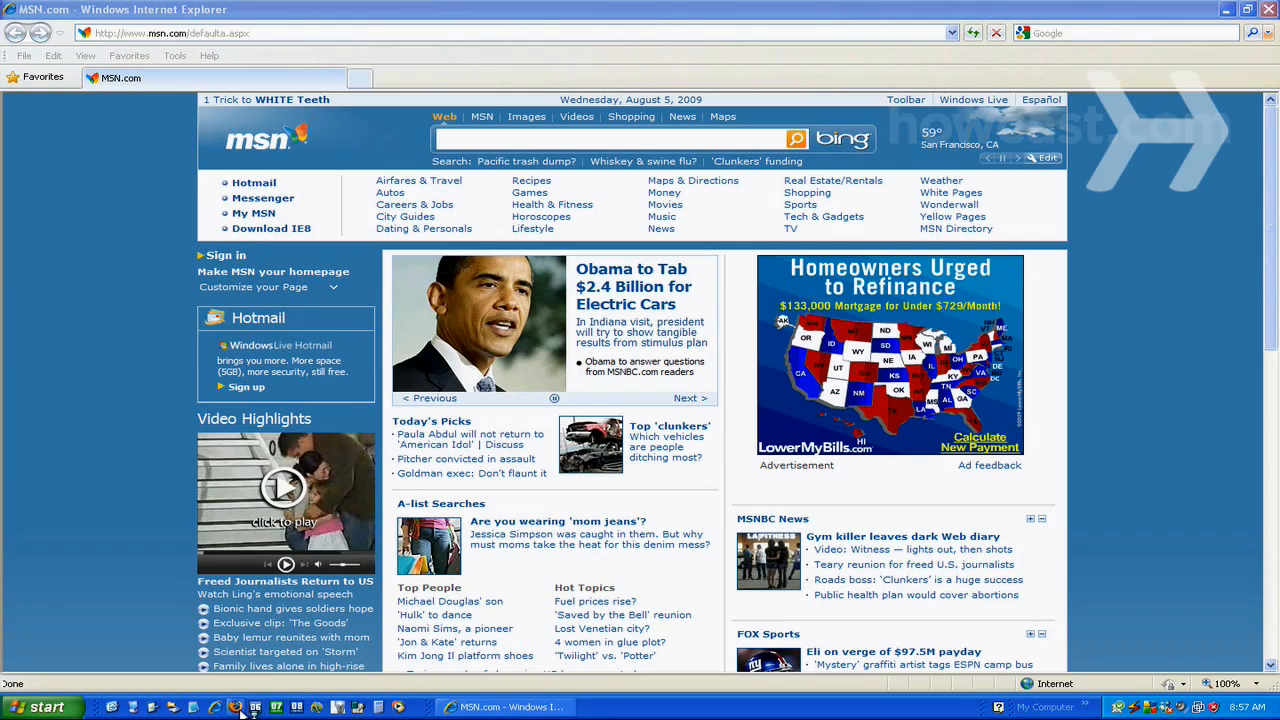
left_click(236, 707)
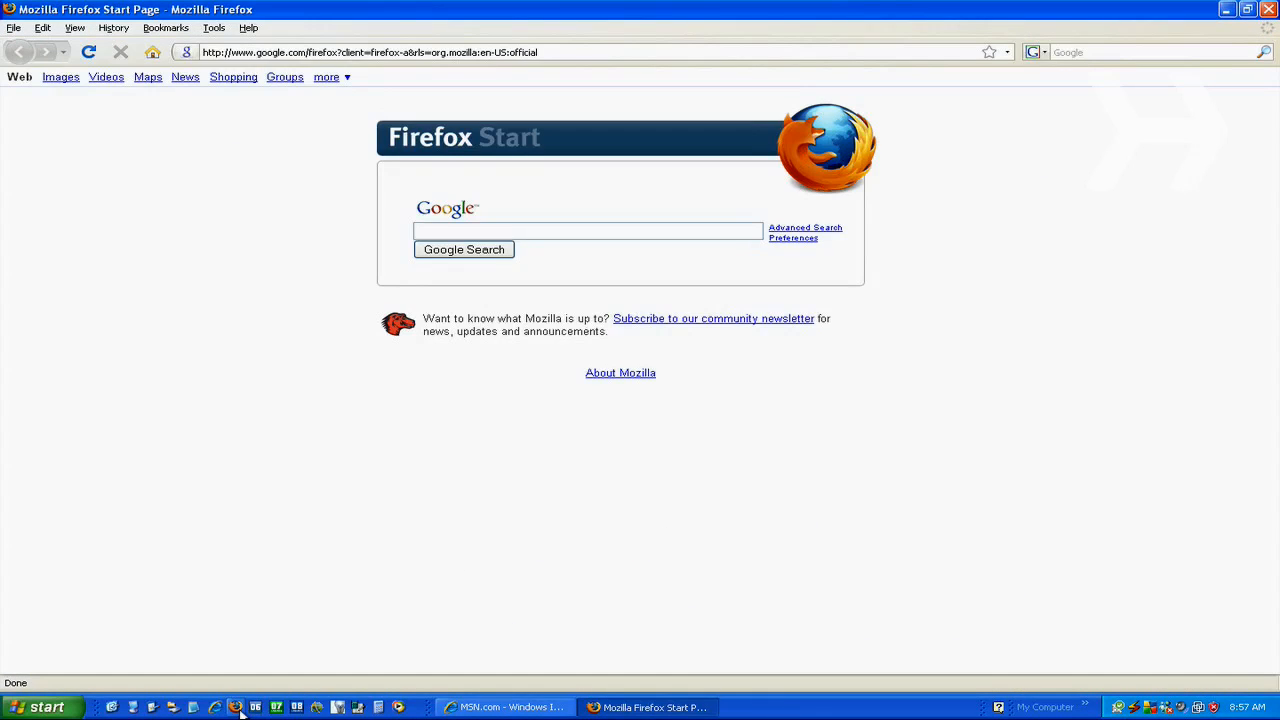
left_click(505, 705)
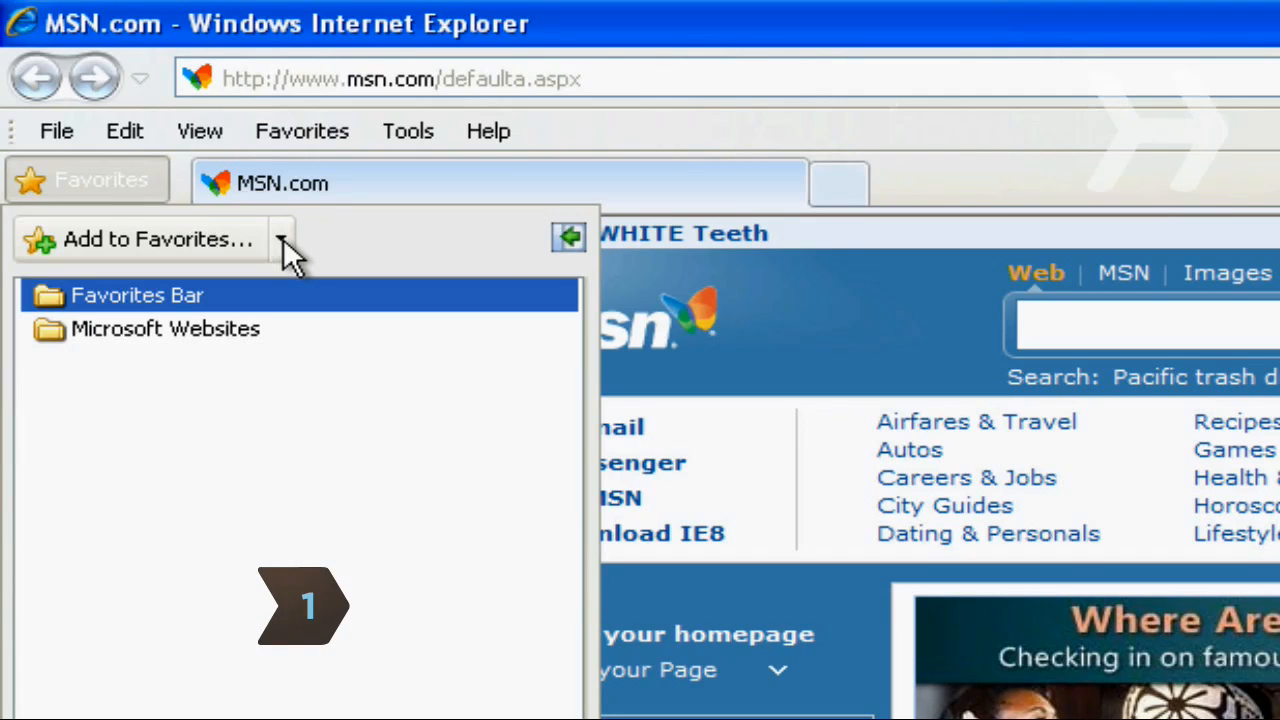
left_click(281, 239)
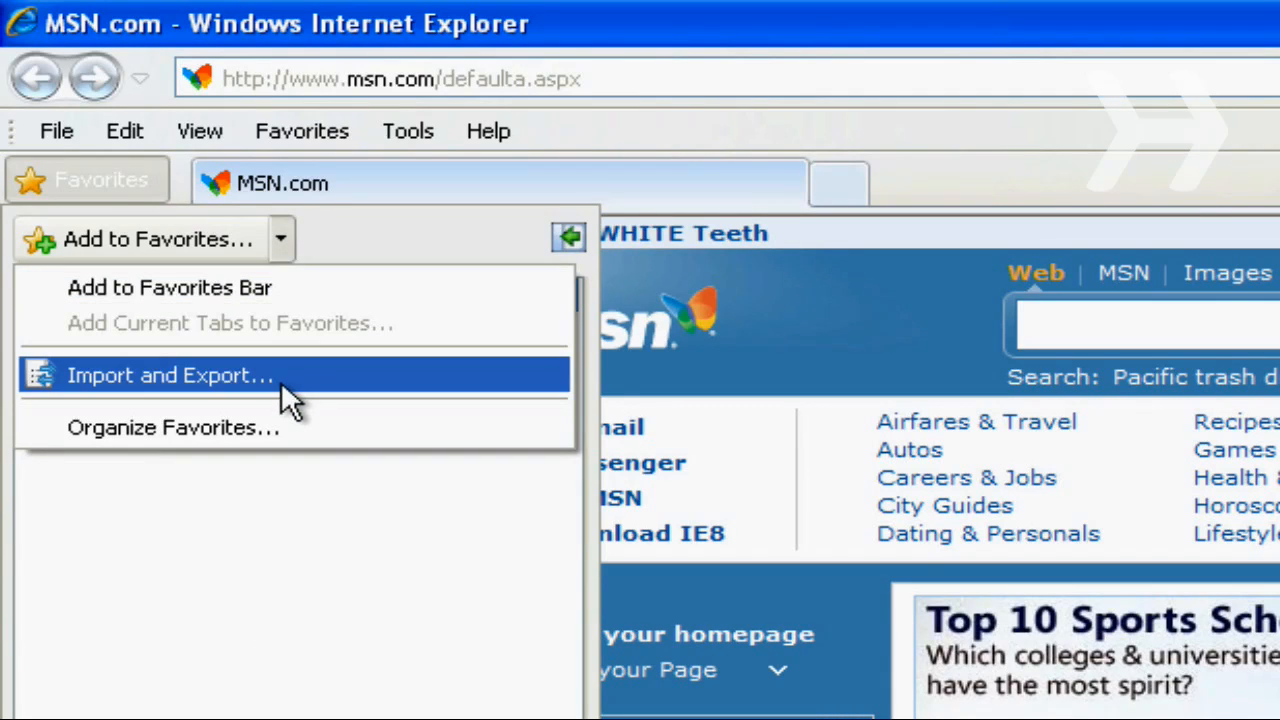
left_click(170, 376)
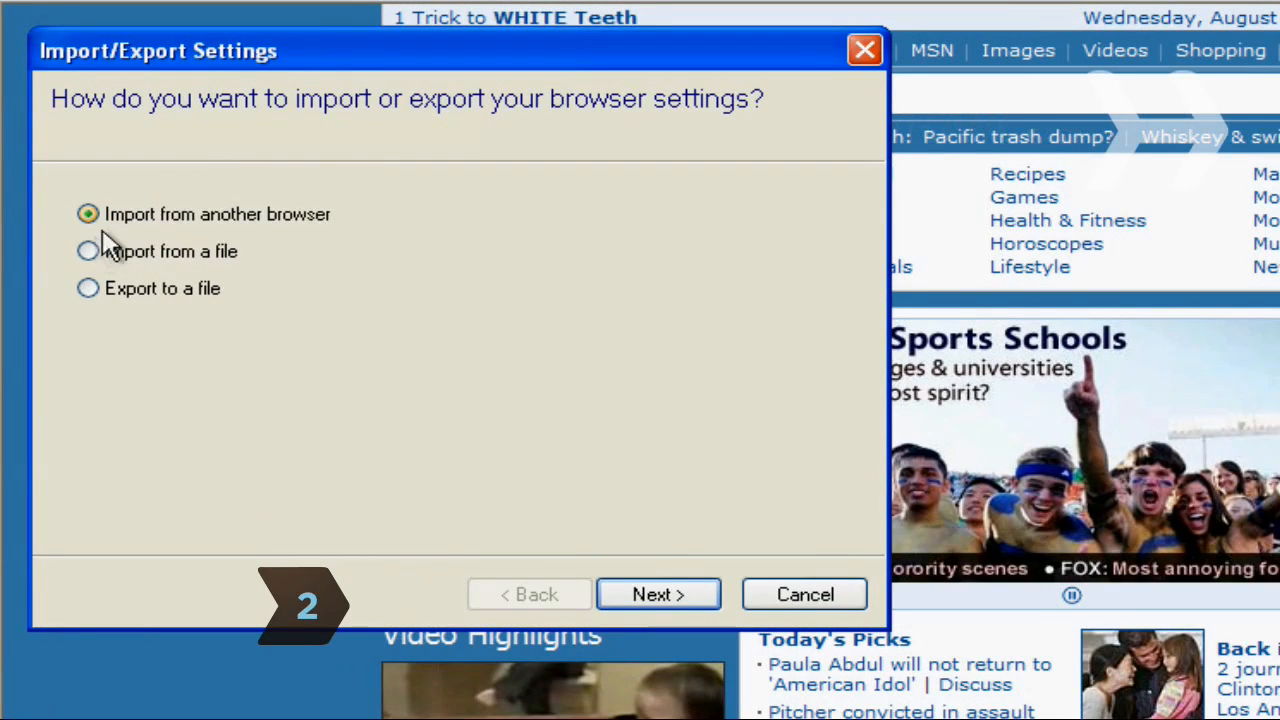
- Choose Import from a file and select bookmark.htm in My Documents
left_click(84, 251)
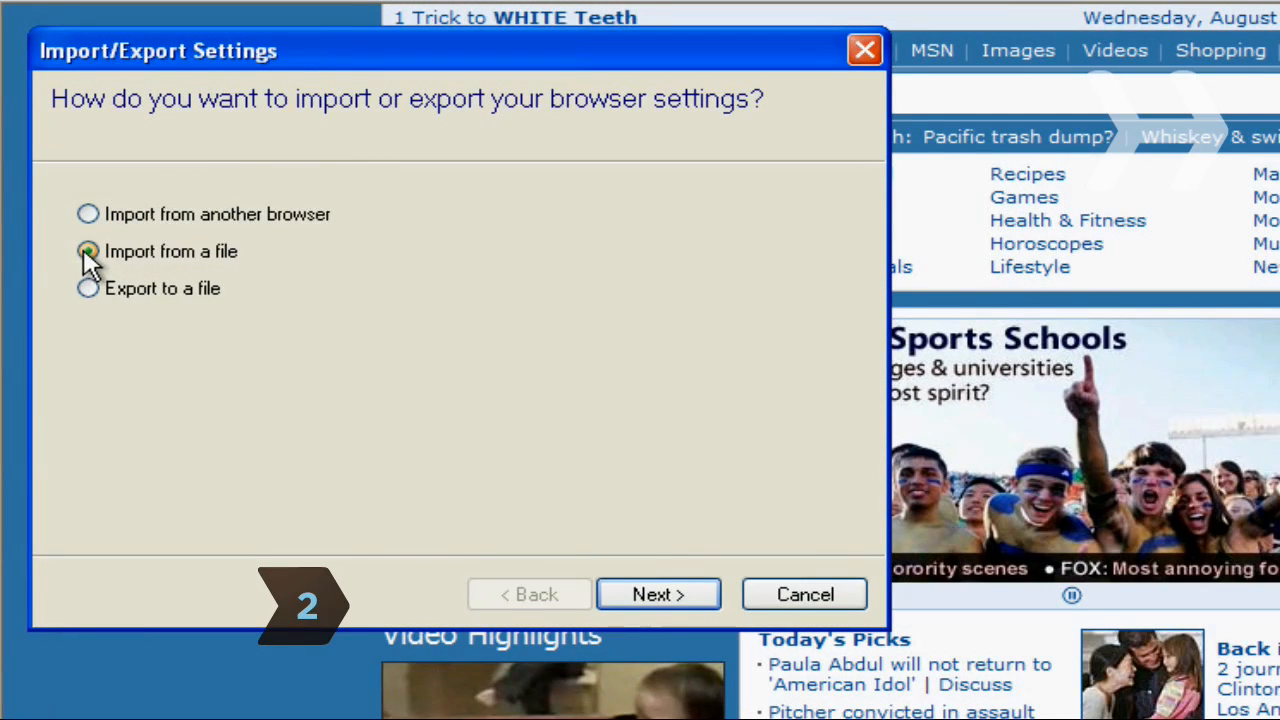
left_click(659, 594)
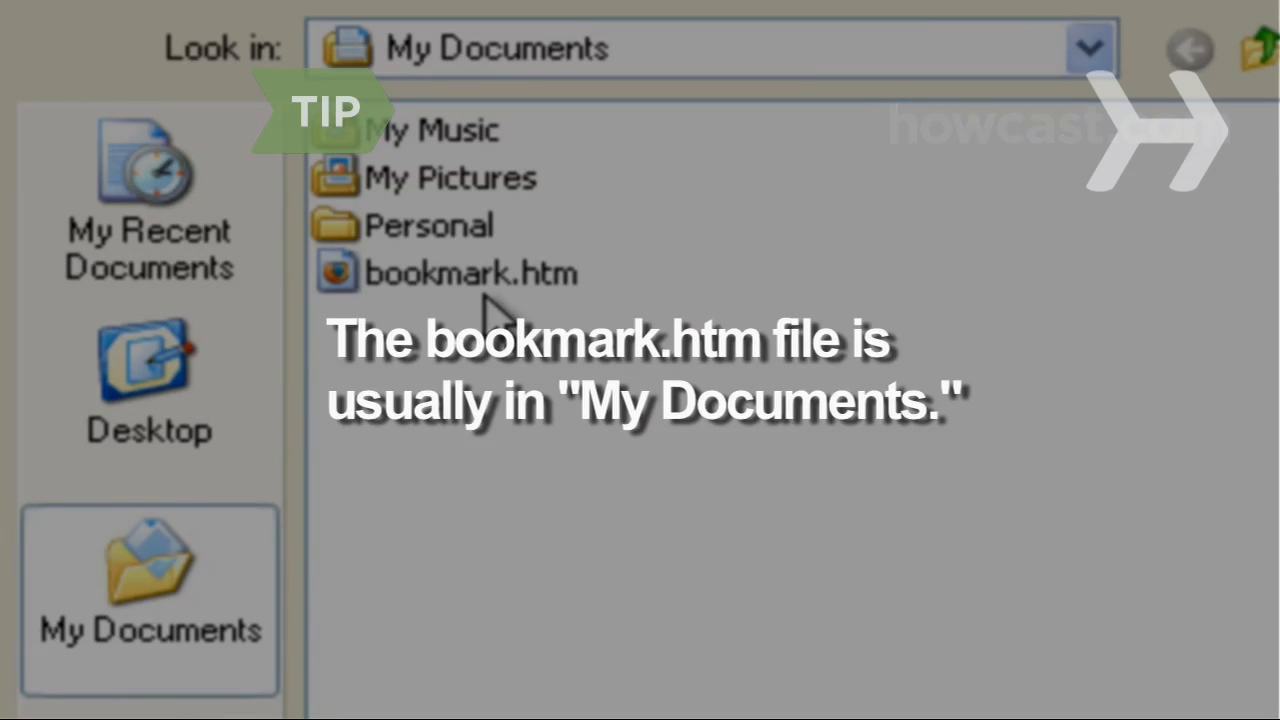
left_click(470, 273)
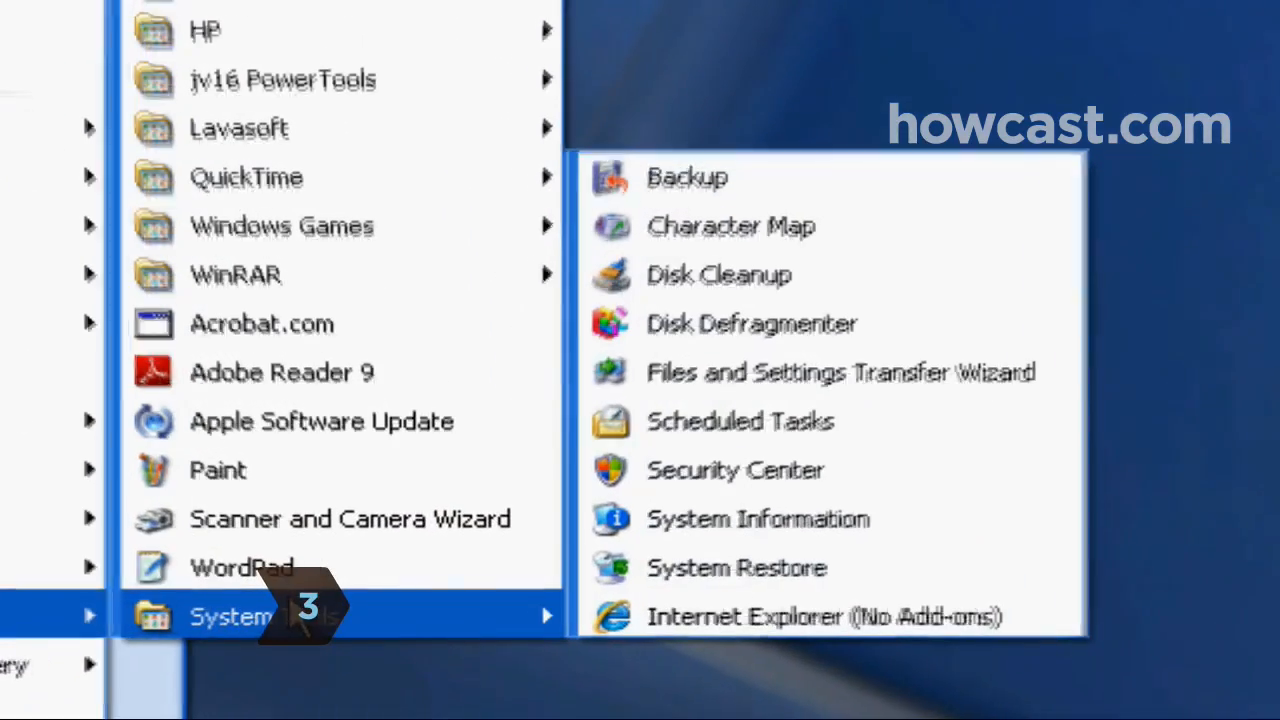
mouse_move(960, 195)
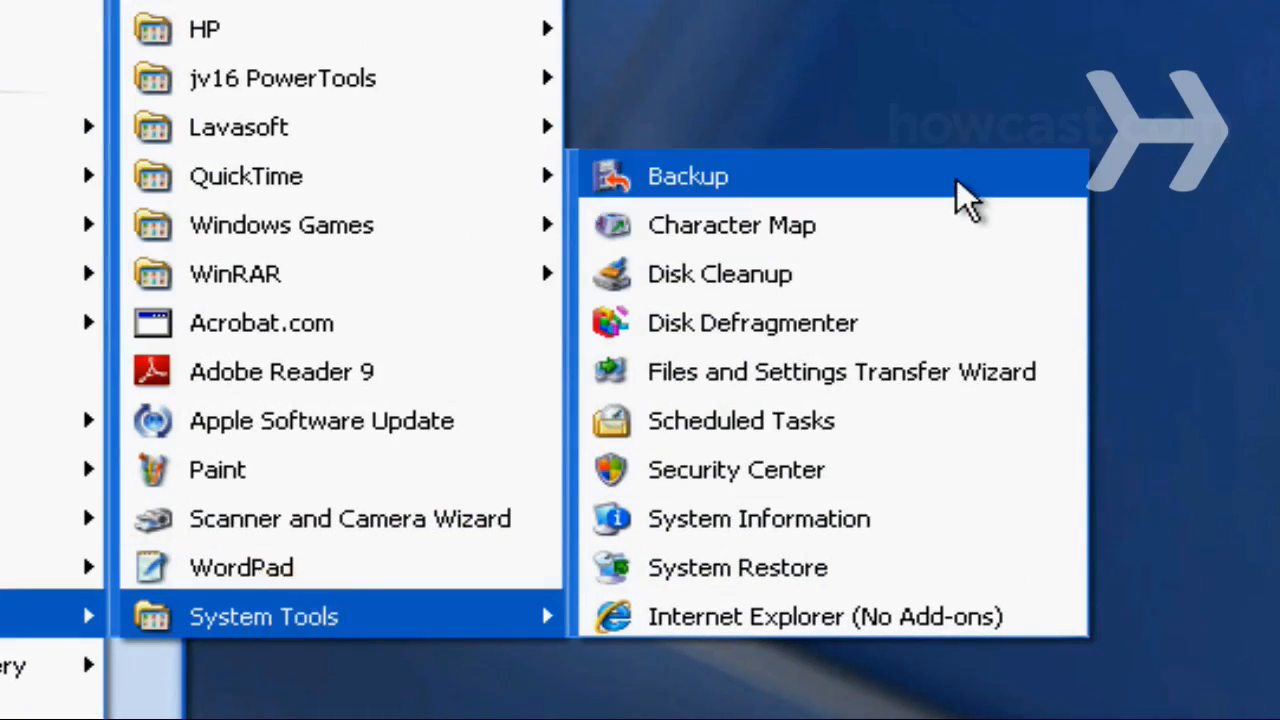
- Launch Backup from Accessories > System Tools in the Start menu
left_click(685, 176)
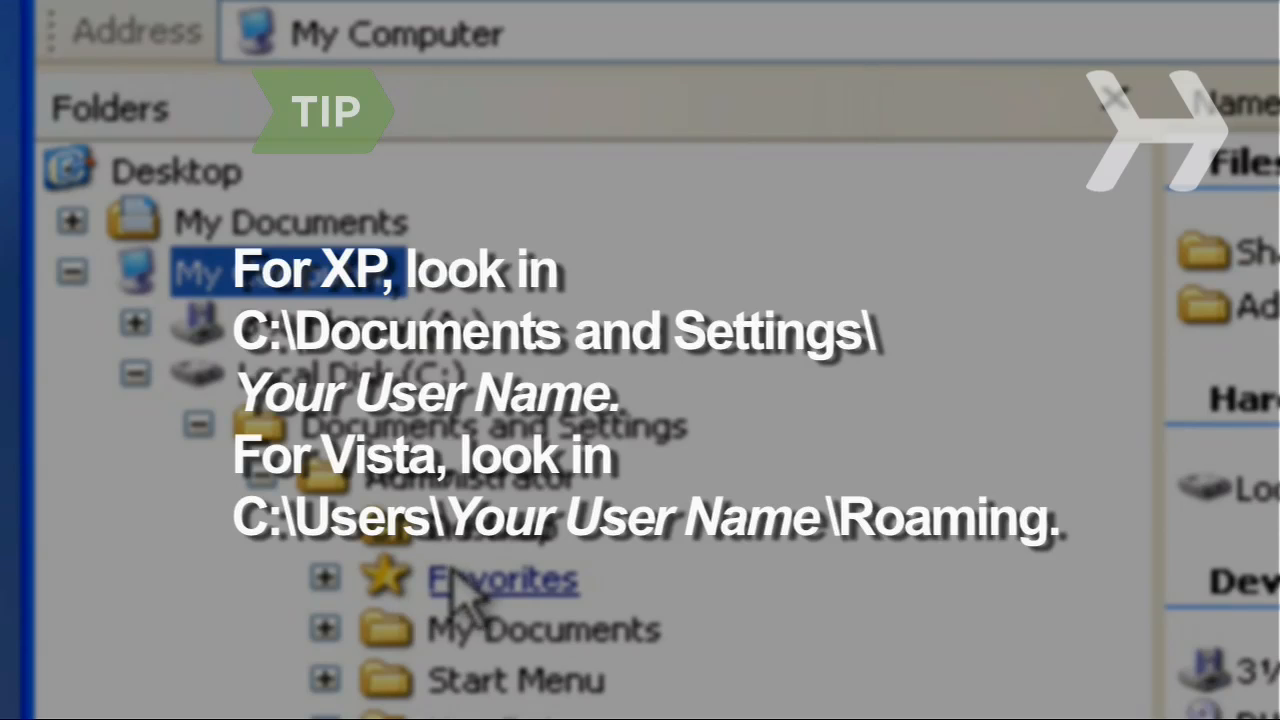
- Open the Favorites folder under Documents and Settings in the user profile
left_click(493, 578)
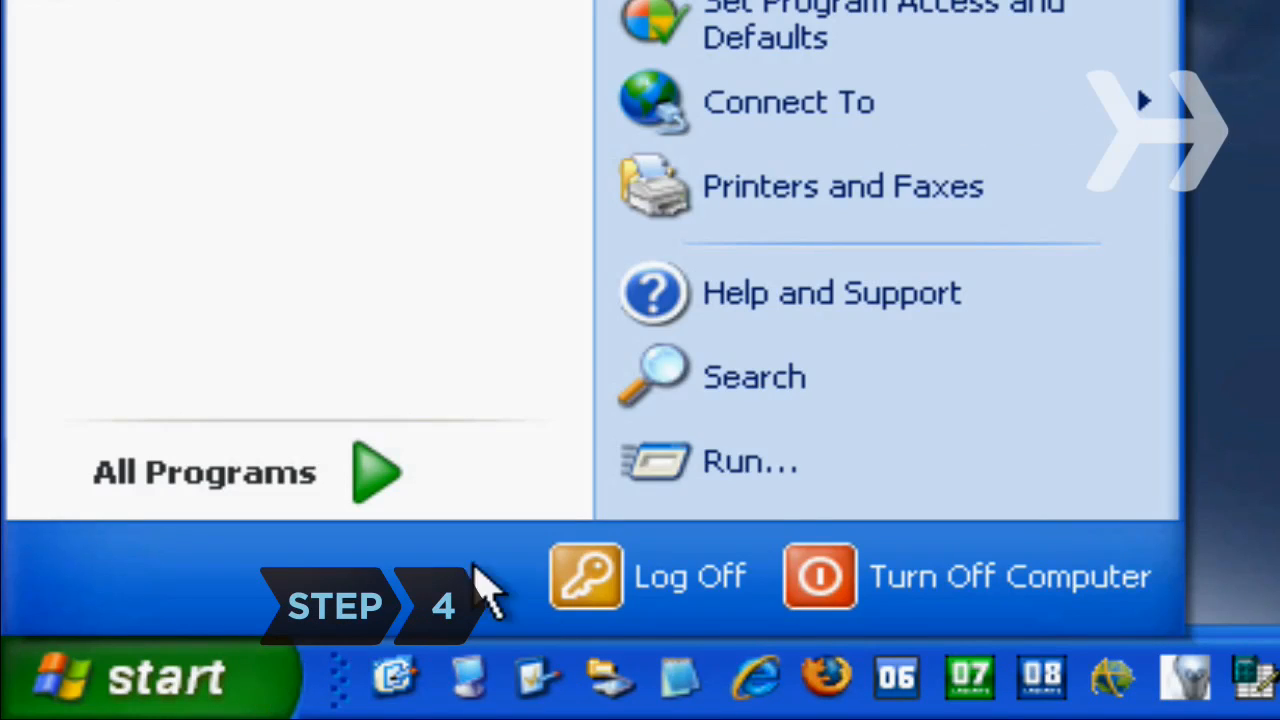
- Run REGEDIT from the Run dialog to start the Registry Editor
left_click(750, 462)
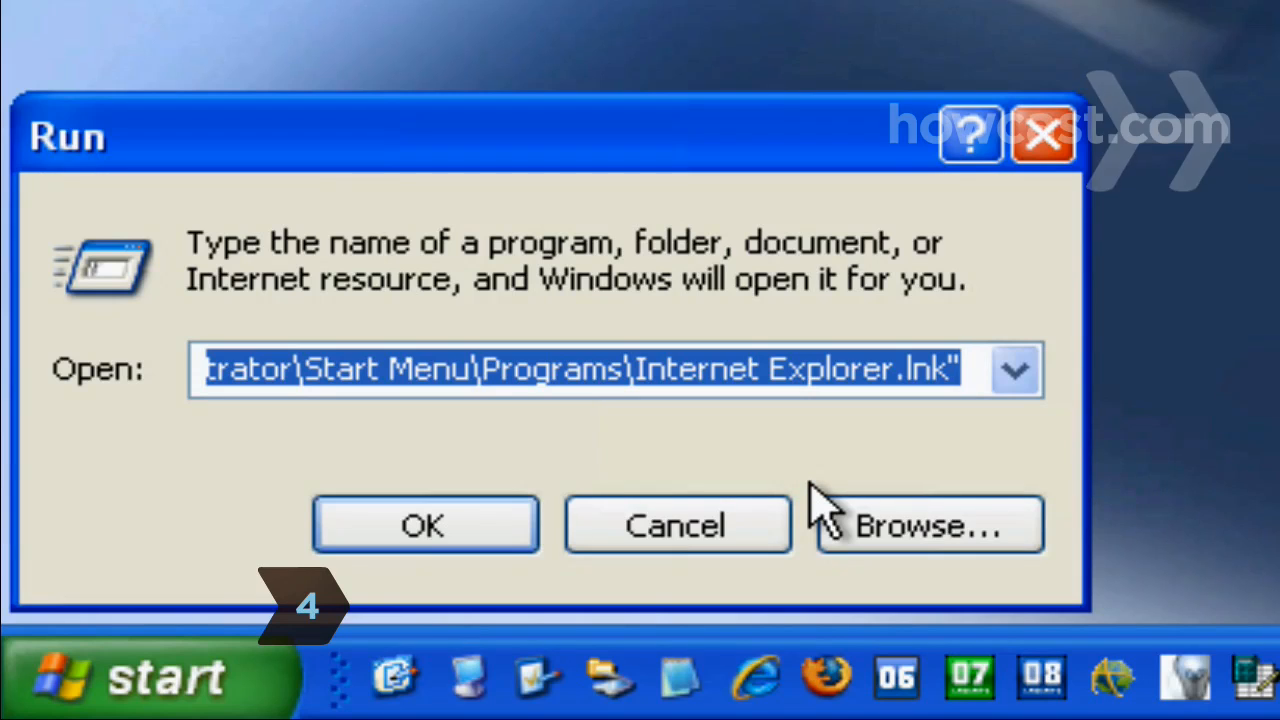
type("REGEDIT")
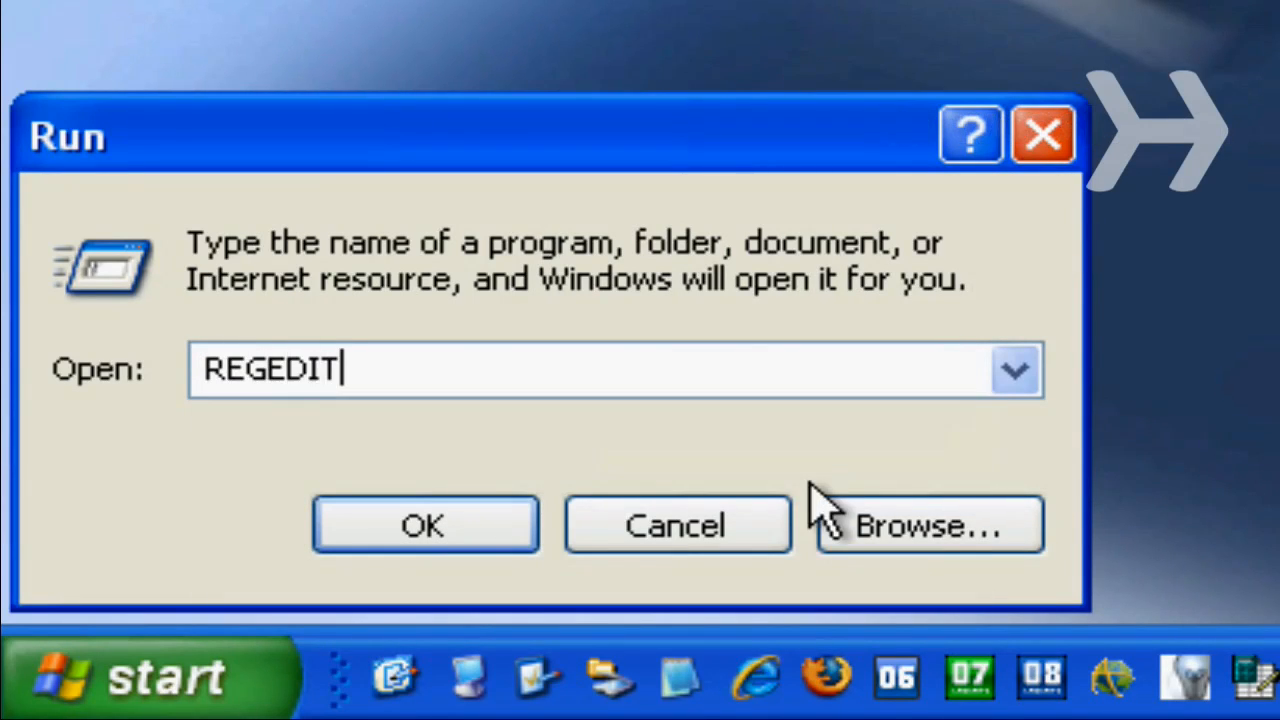
left_click(424, 525)
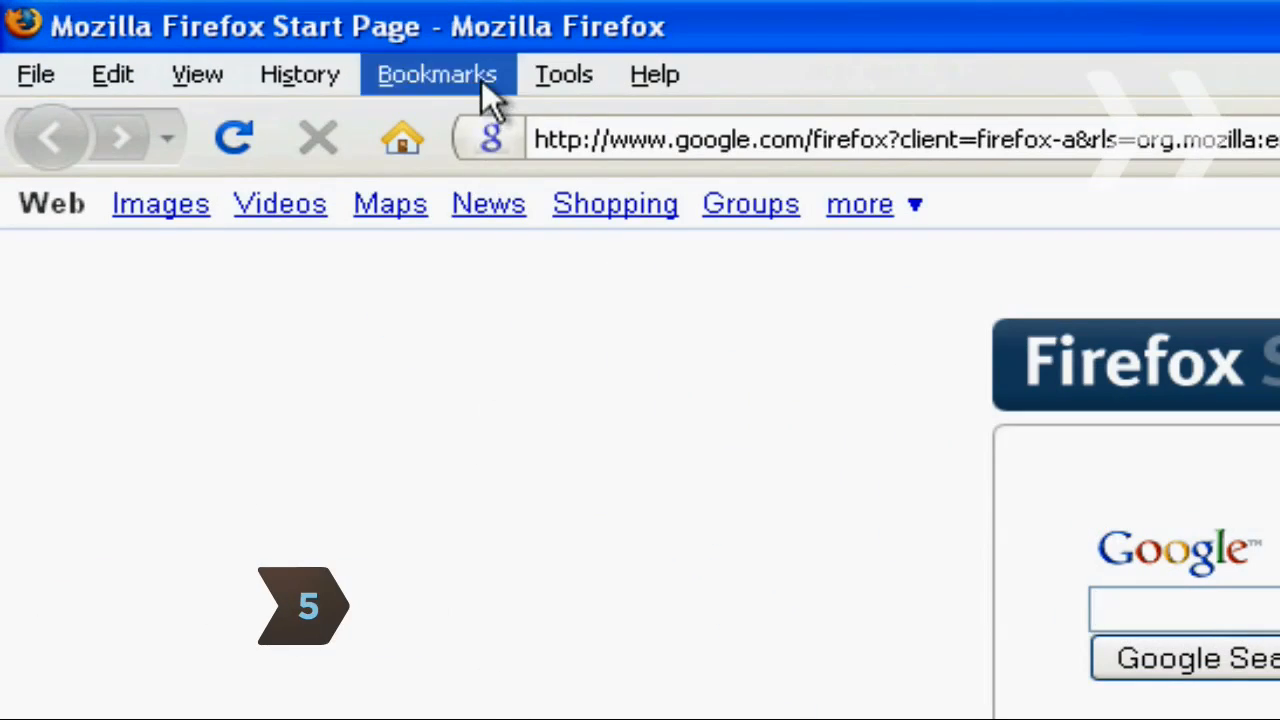
- Open Organize Bookmarks from Firefox's Bookmarks menu
left_click(436, 74)
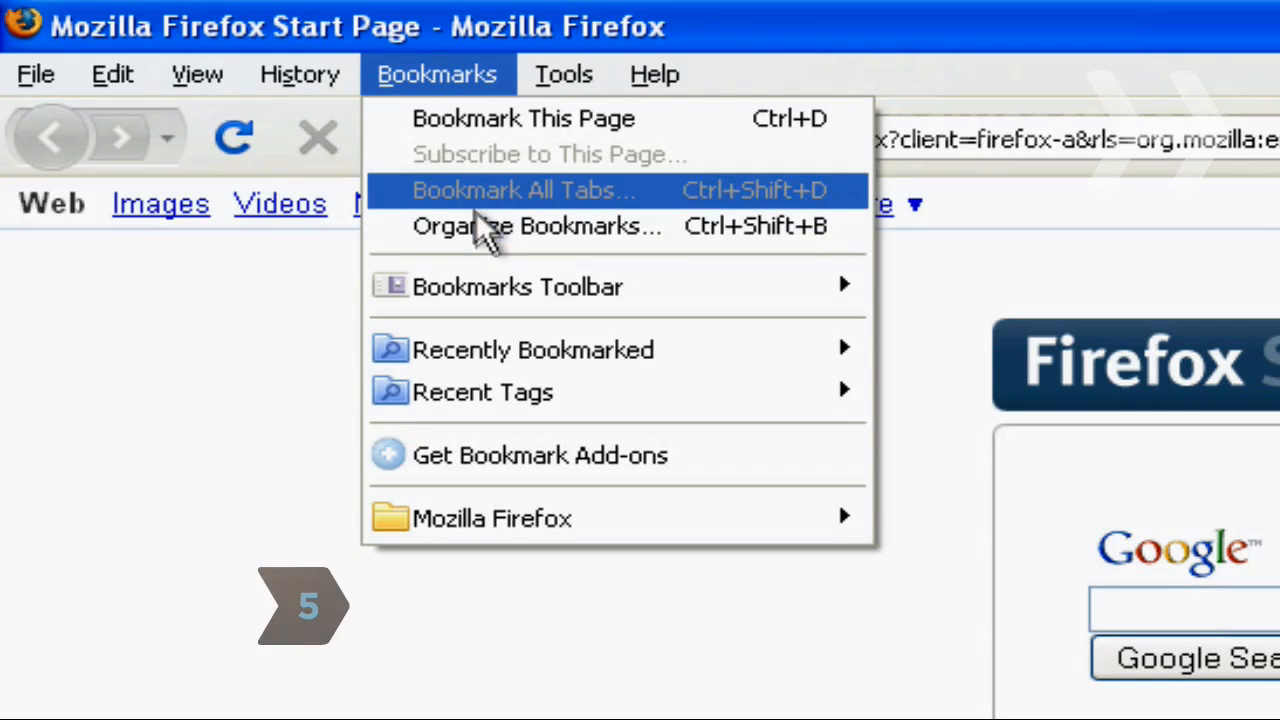
left_click(512, 226)
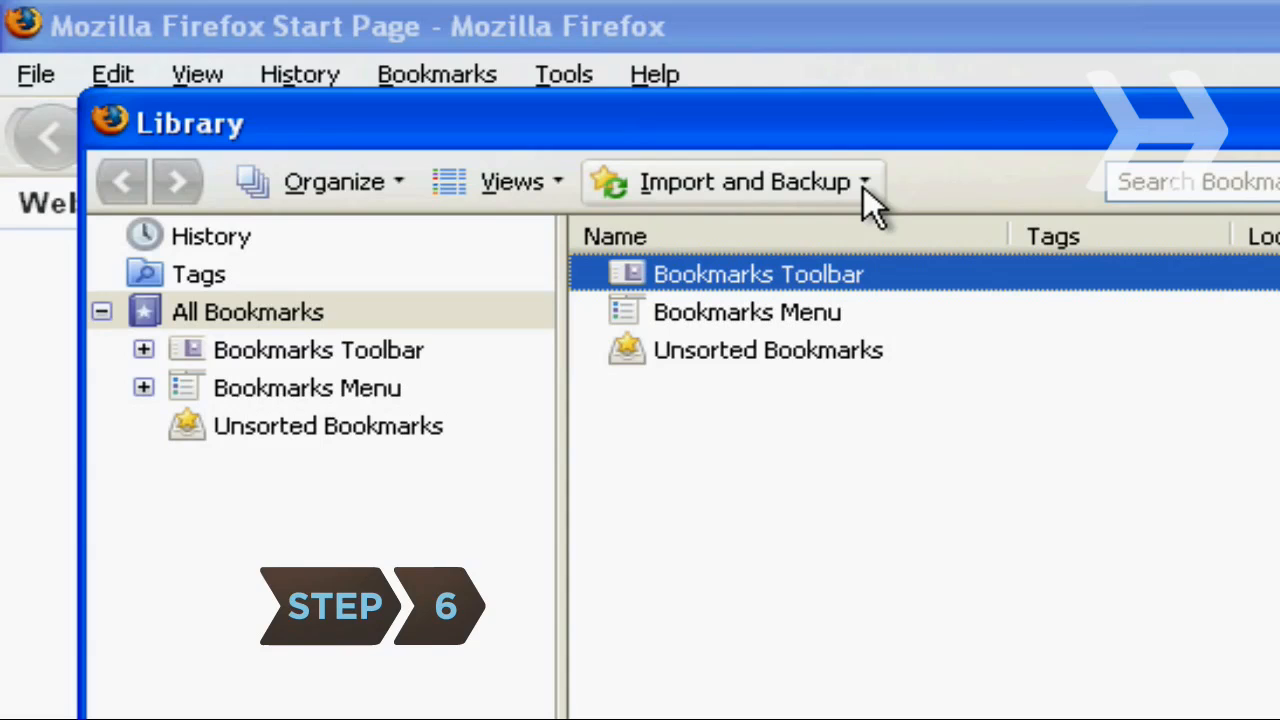
- Restore the 2009-08-05 bookmarks backup and confirm replacing the current bookmarks
left_click(740, 182)
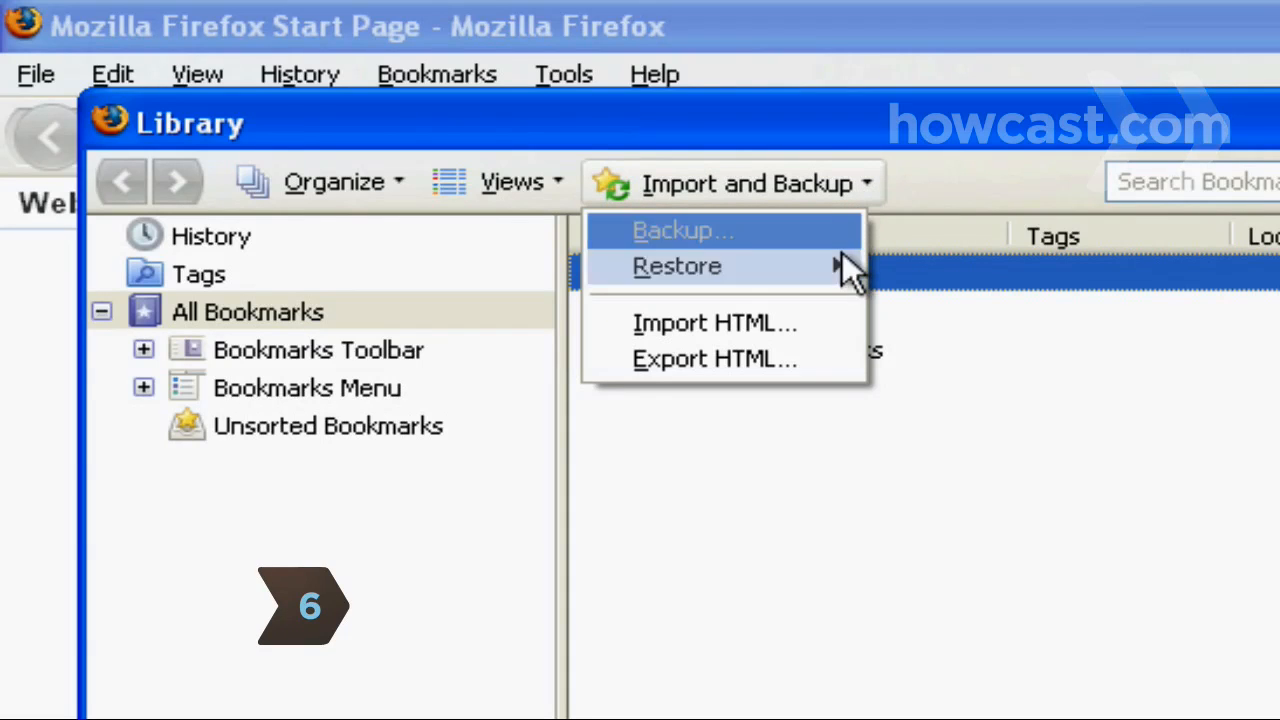
mouse_move(677, 266)
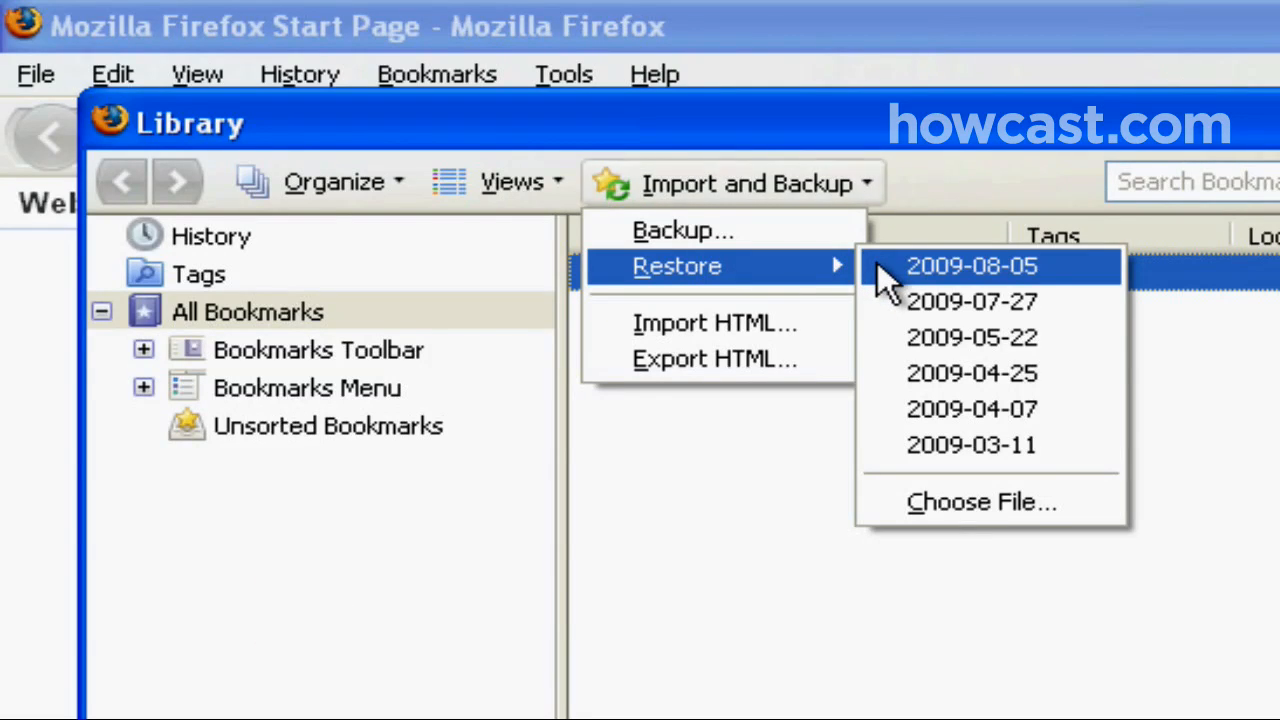
left_click(978, 265)
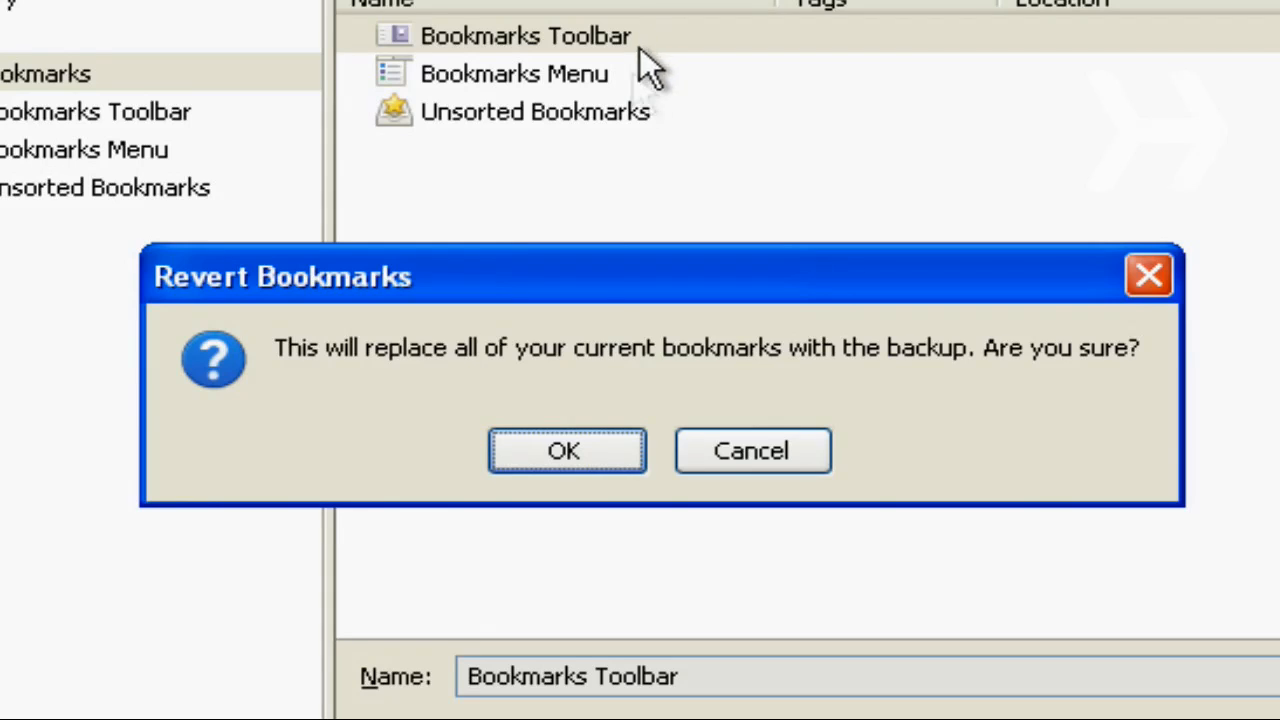
left_click(567, 451)
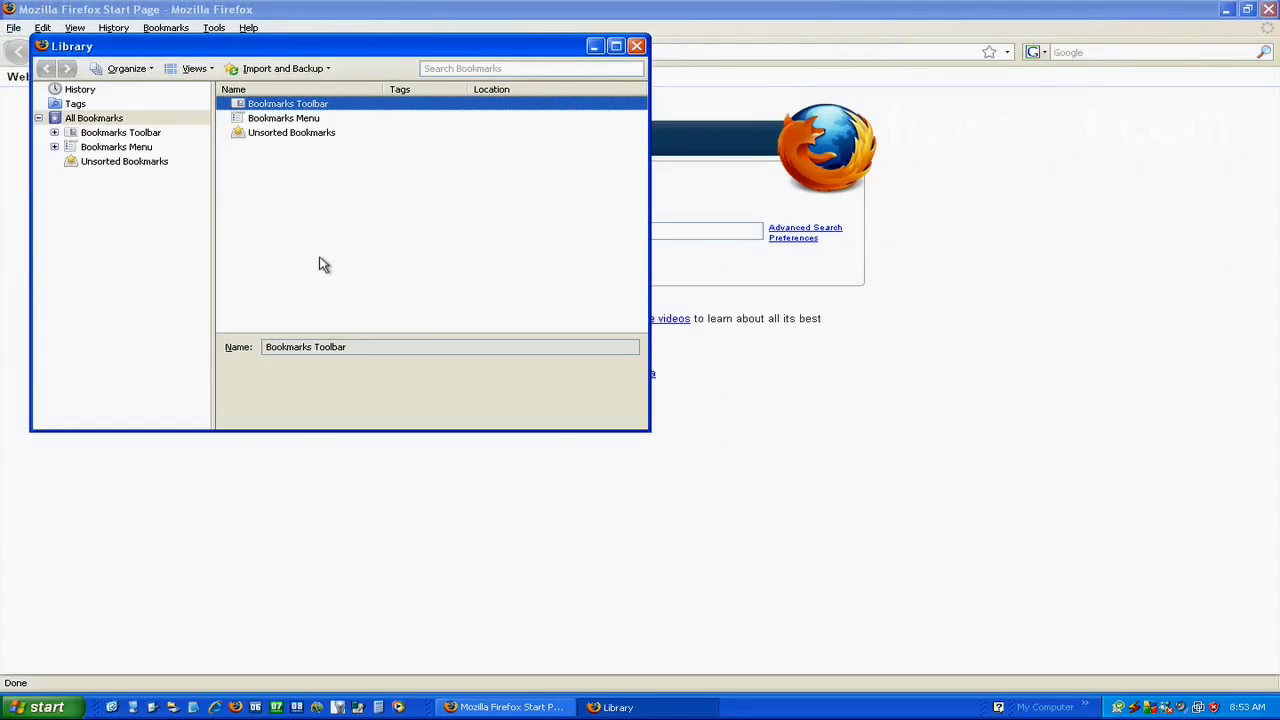